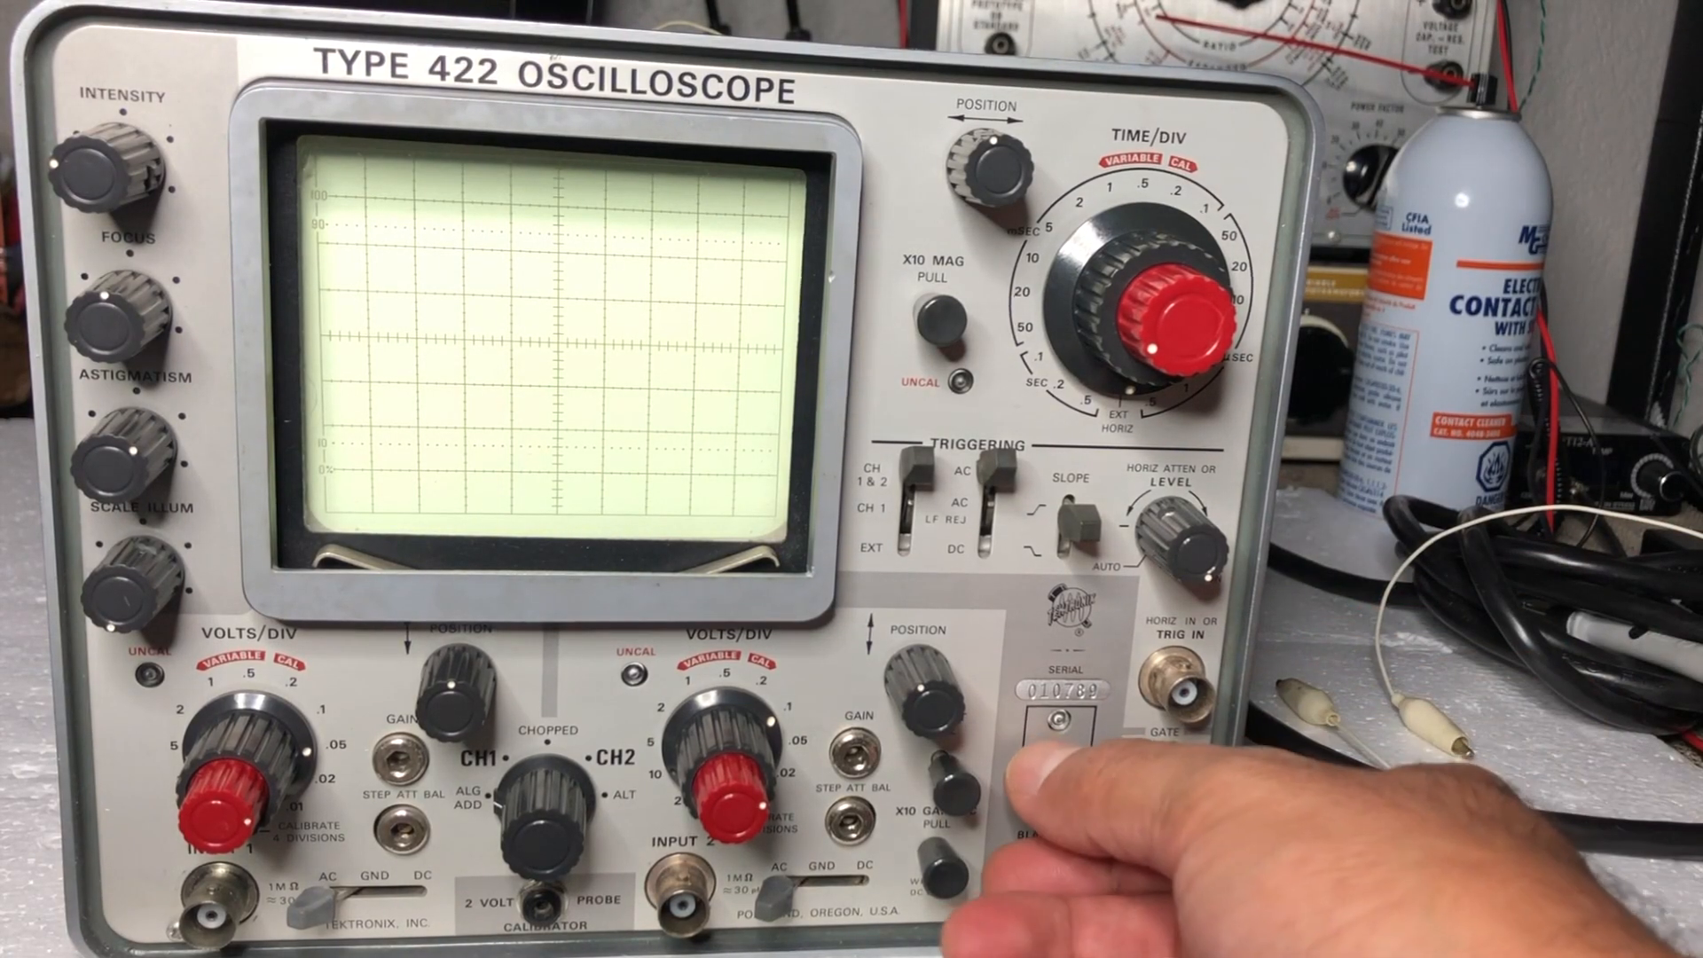
Switch the Type 422 on at the front-panel POWER toggle so its lamps glow.
left_click(1053, 783)
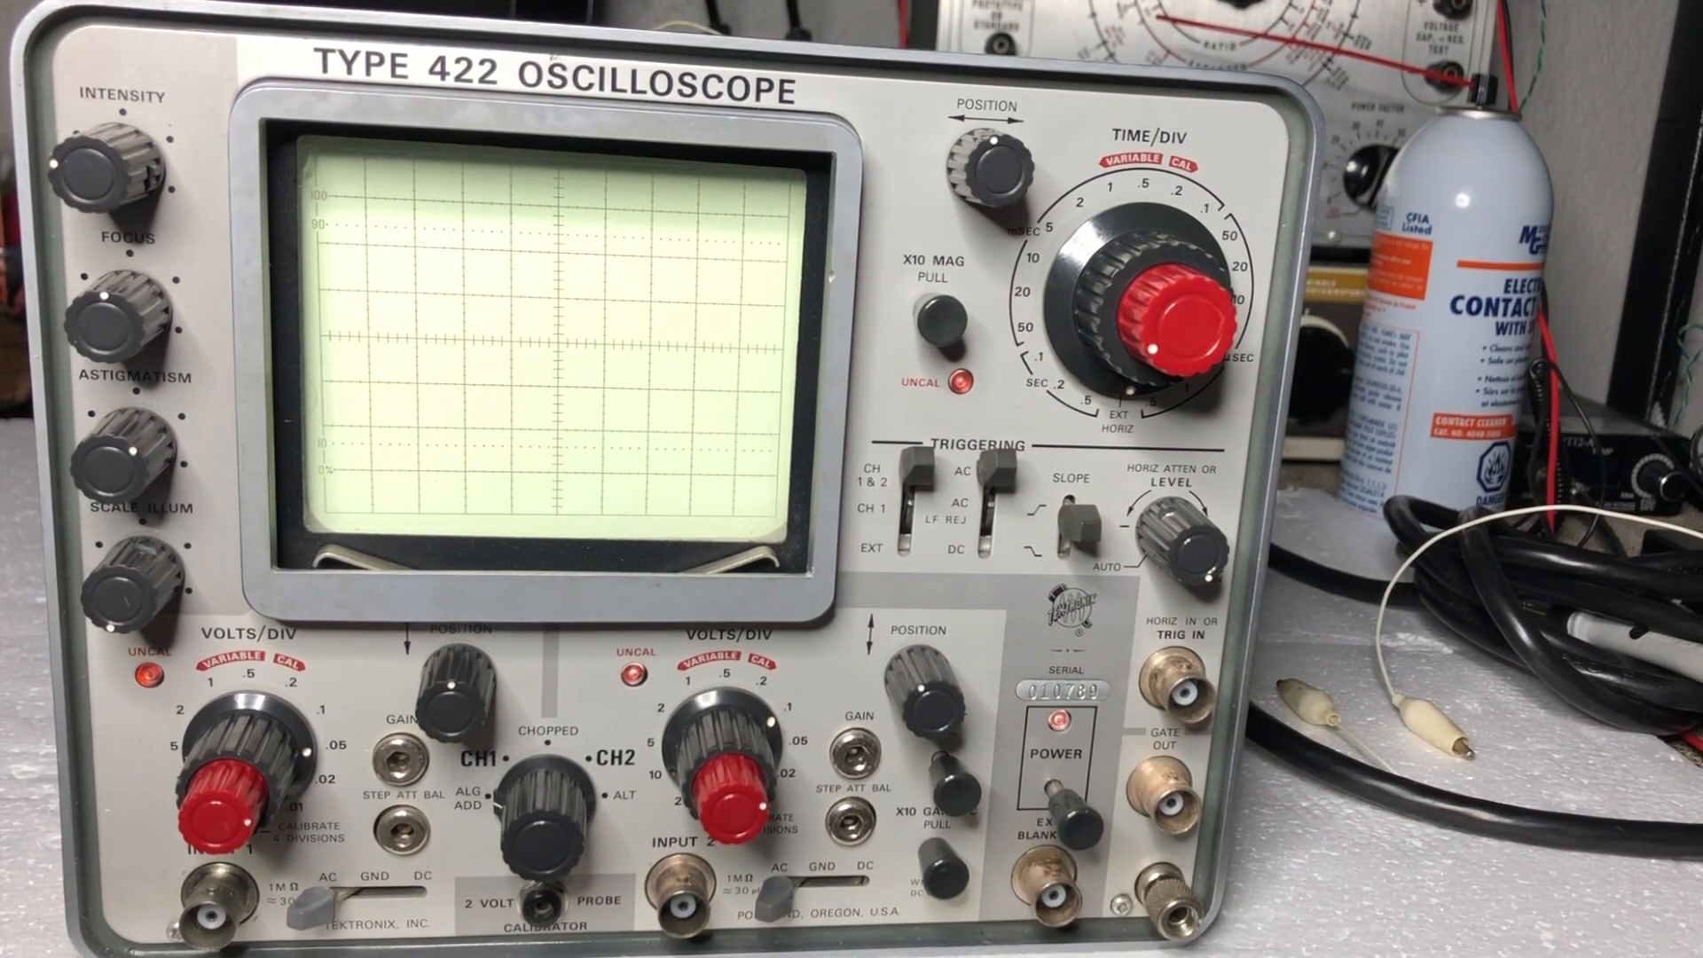